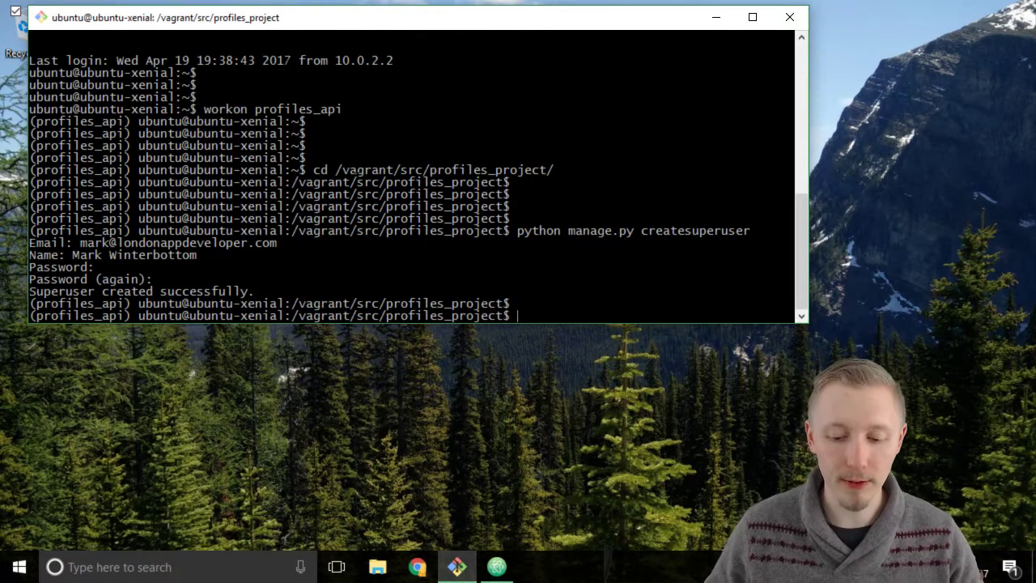
- Start the Django development server on 0.0.0.0:8080 with manage.py runserver
text(python)
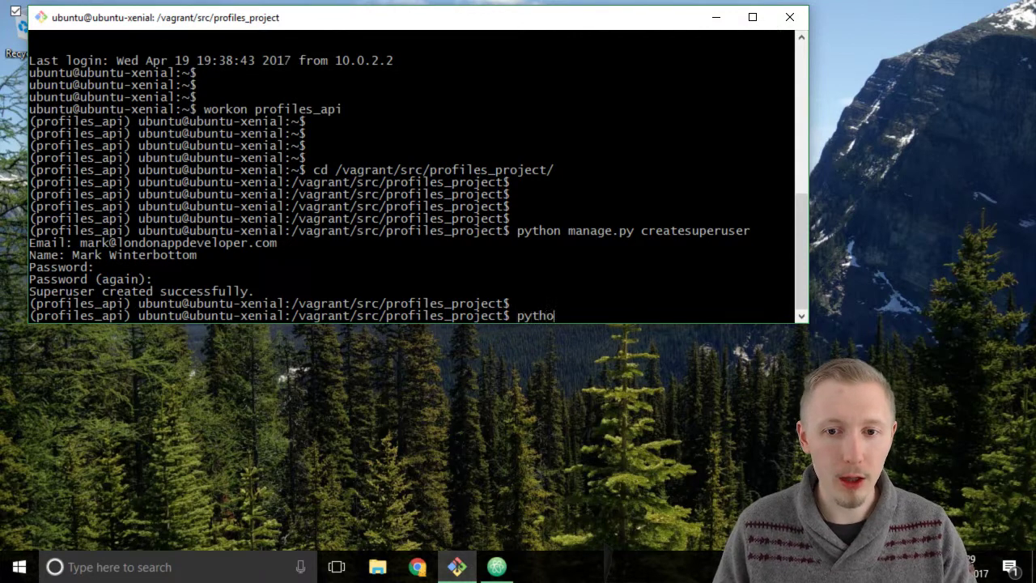
text(n manage.py)
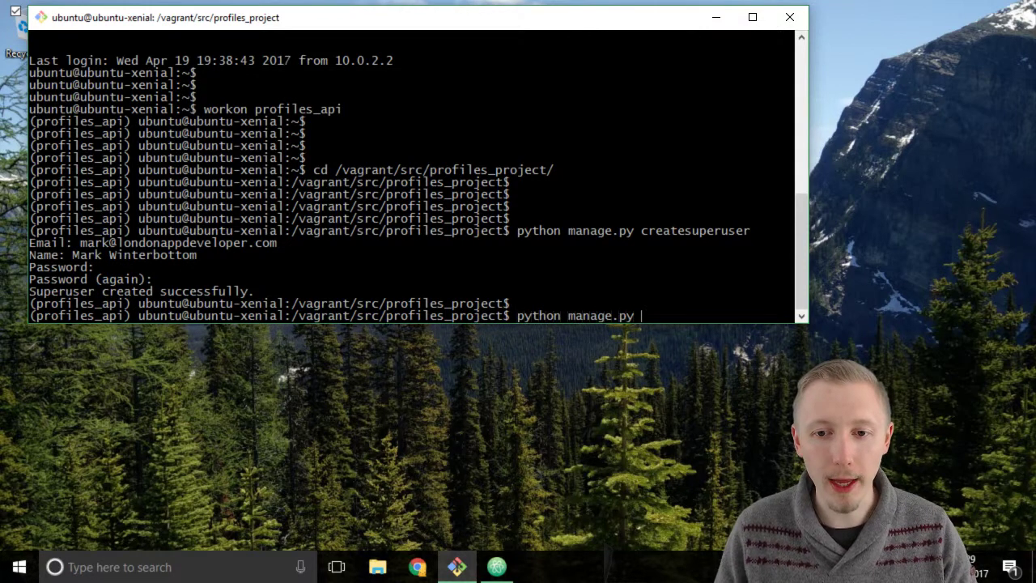
text(runserver)
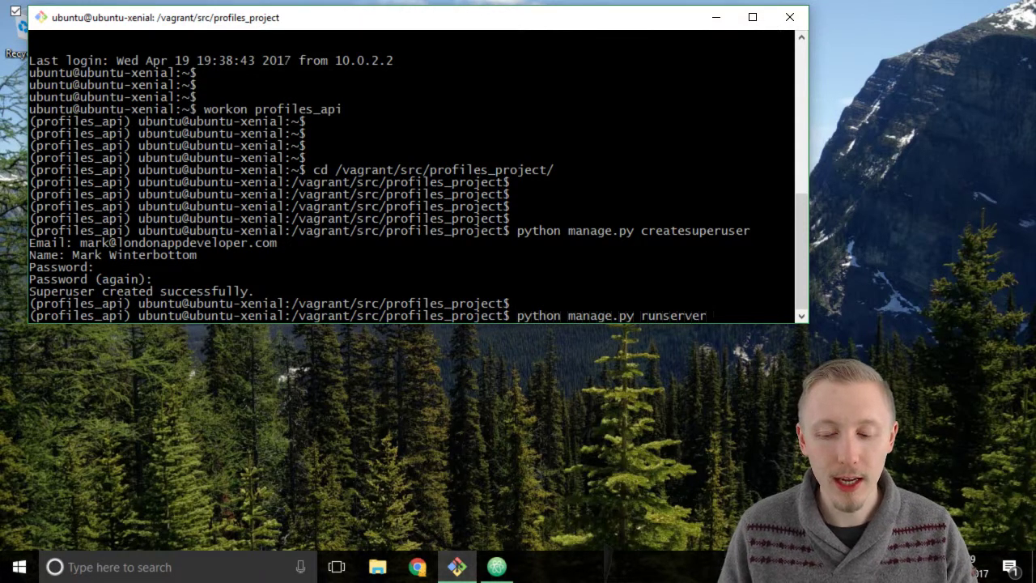
text(0)
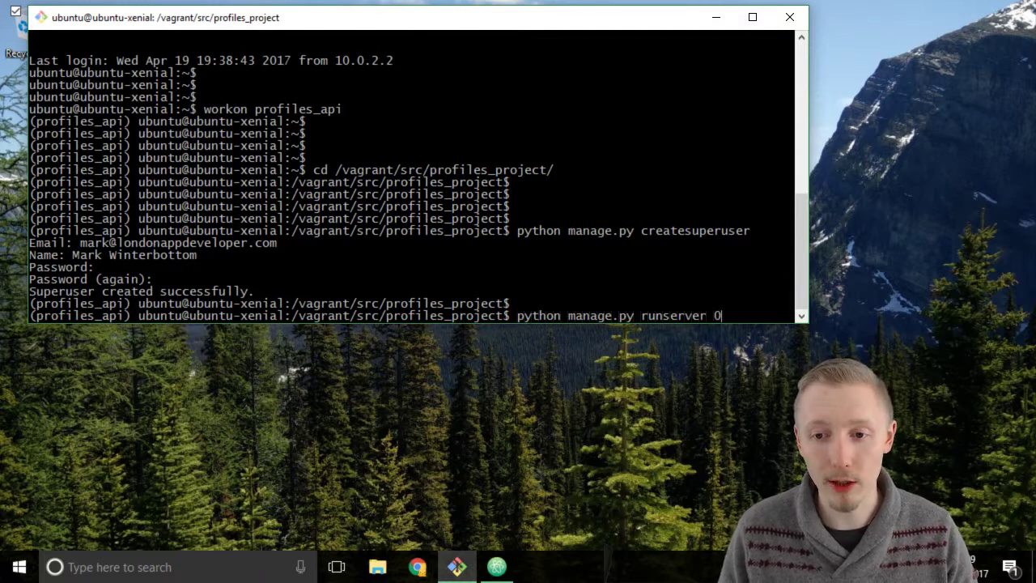
text(.0.0.0:)
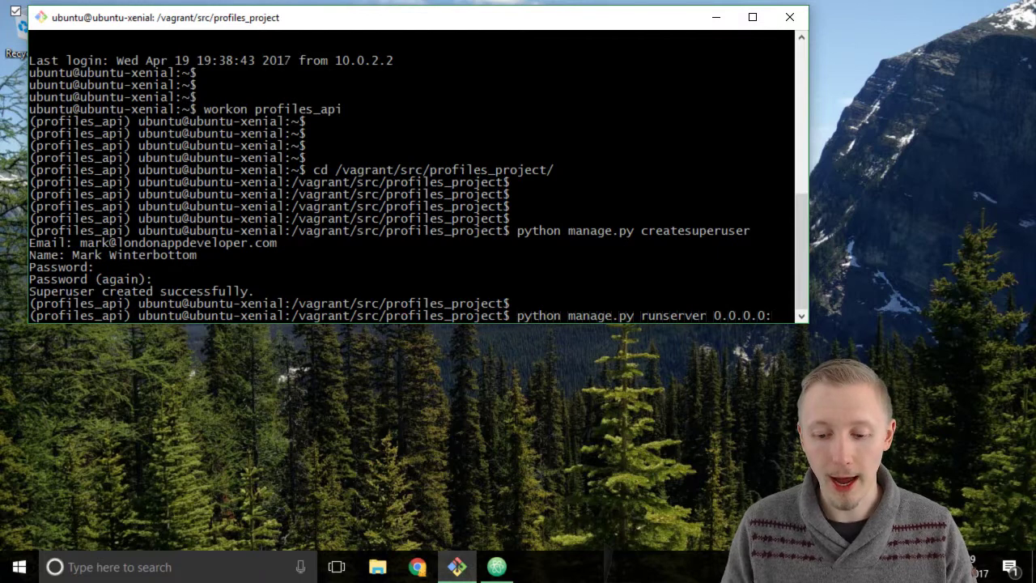
text(8080)
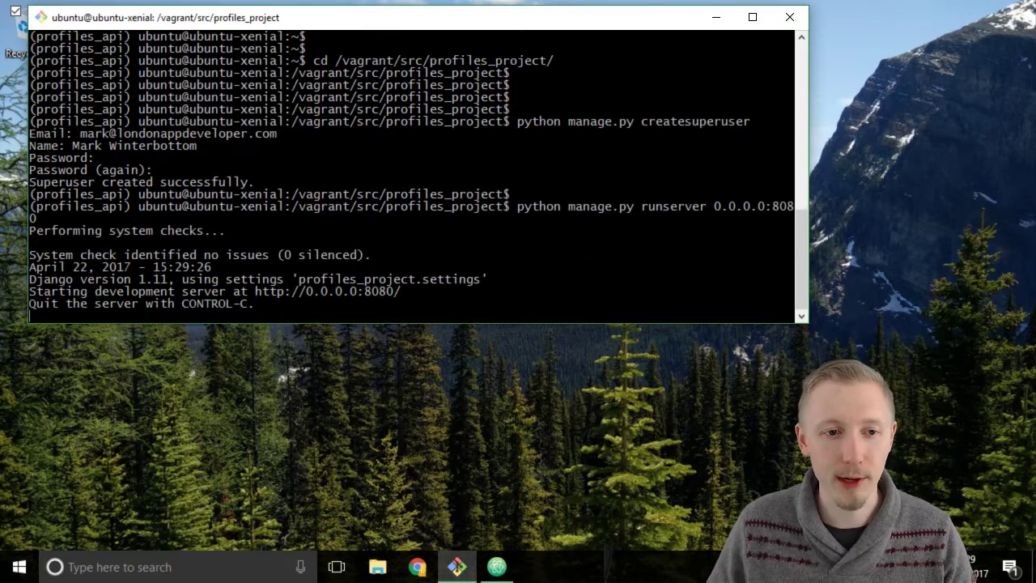
mouse_move(429, 485)
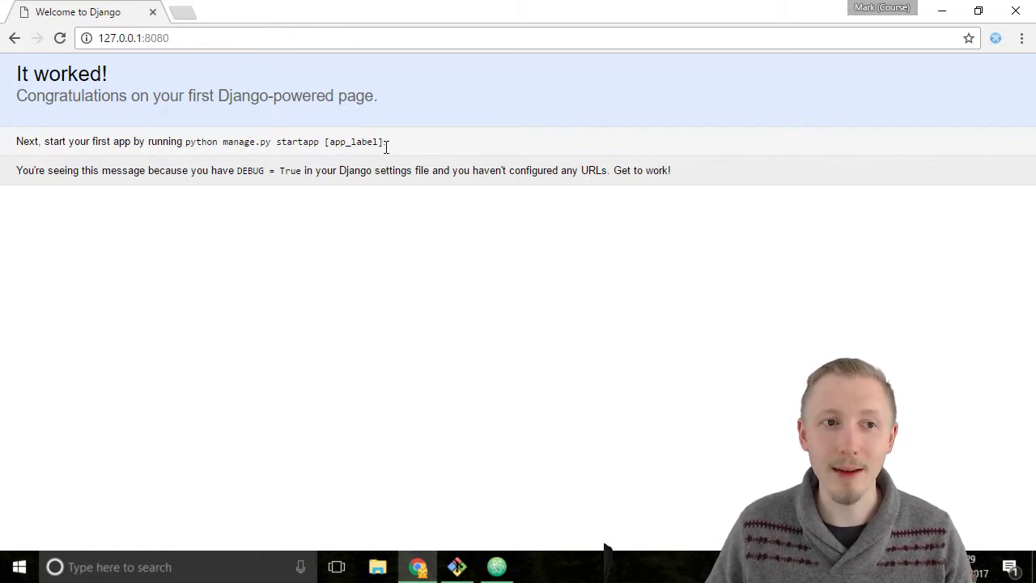
mouse_move(376, 156)
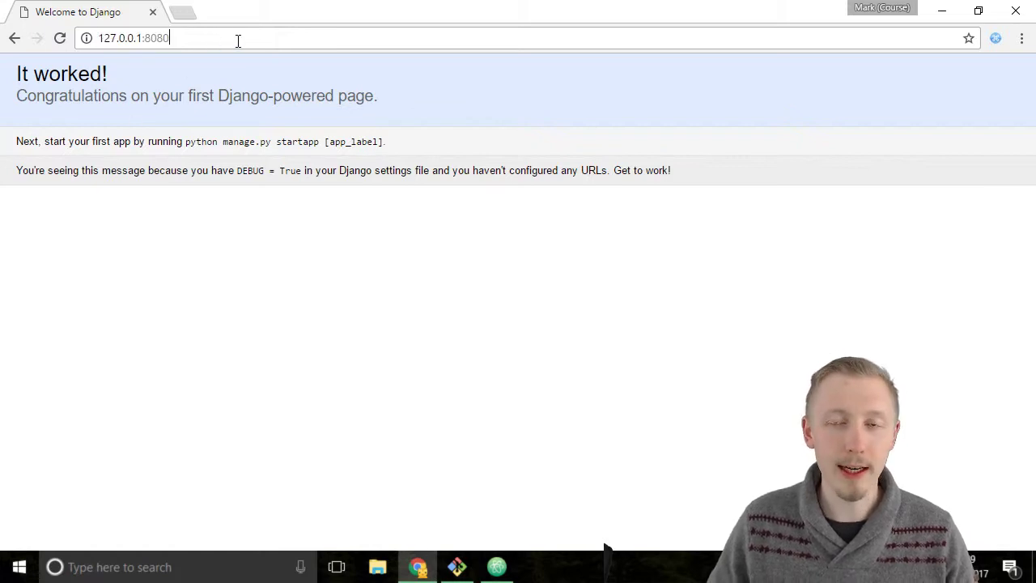
- Go to the Django admin page at 127.0.0.1:8080/admin
text(/admin/login/?next=/admin/)
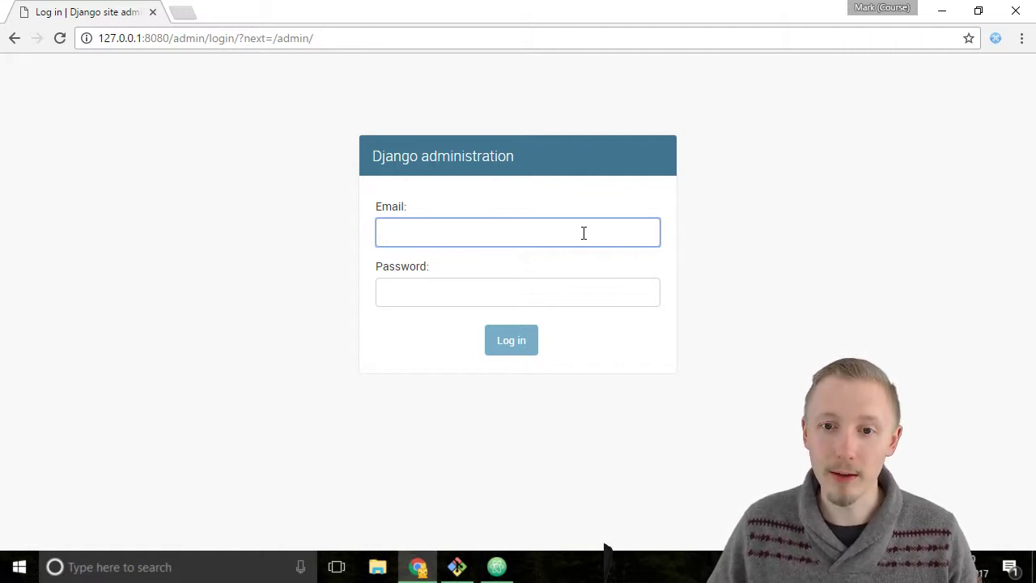
- Log in to Django admin with the saved mark@ superuser email and password
click(517, 232)
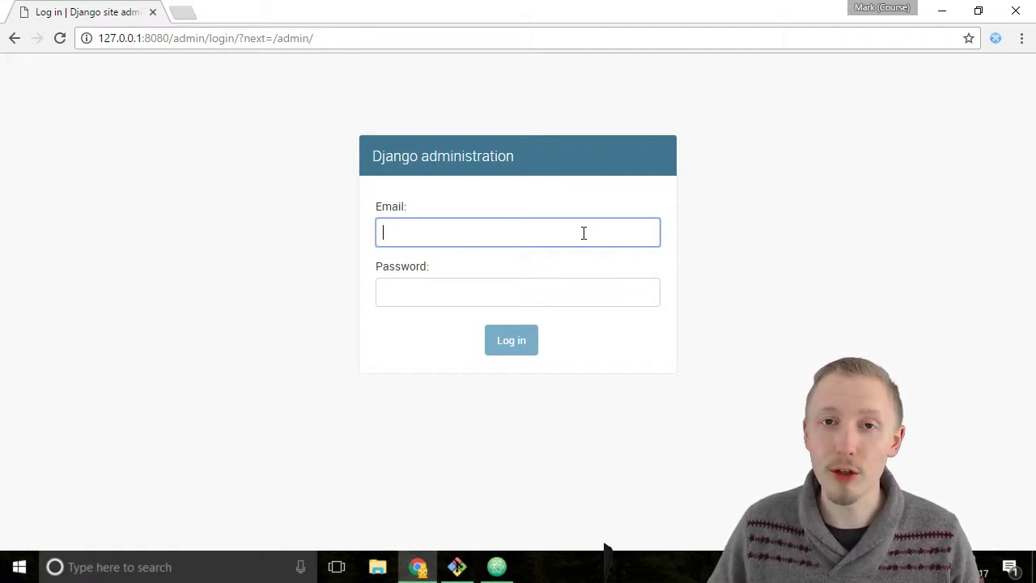
mouse_move(615, 494)
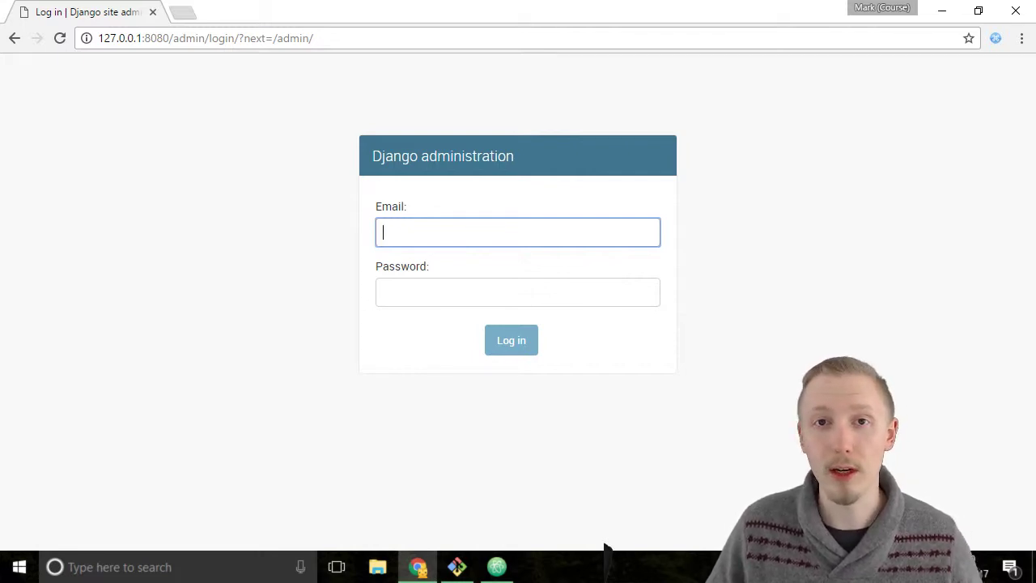
click(517, 232)
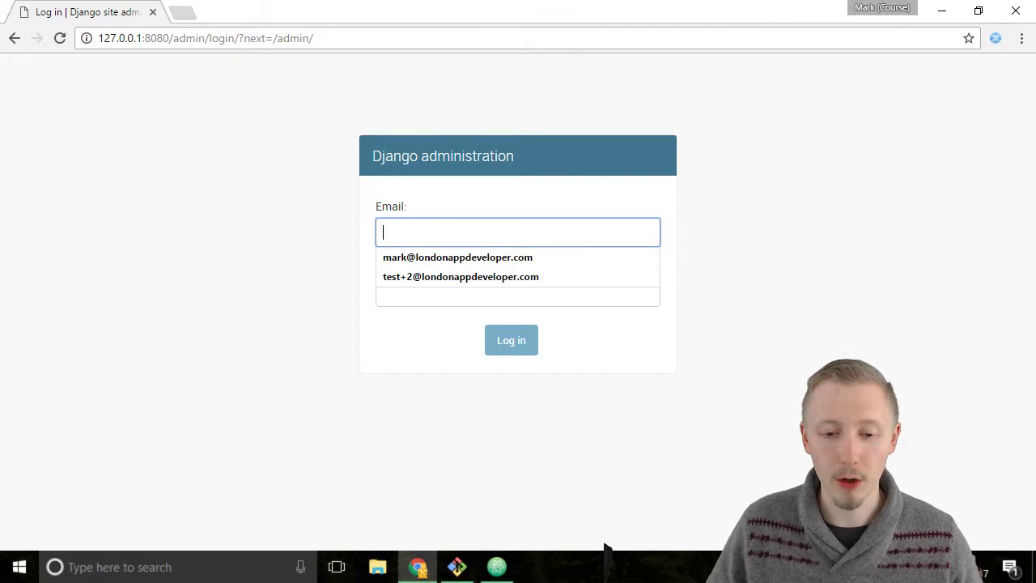
mouse_move(475, 187)
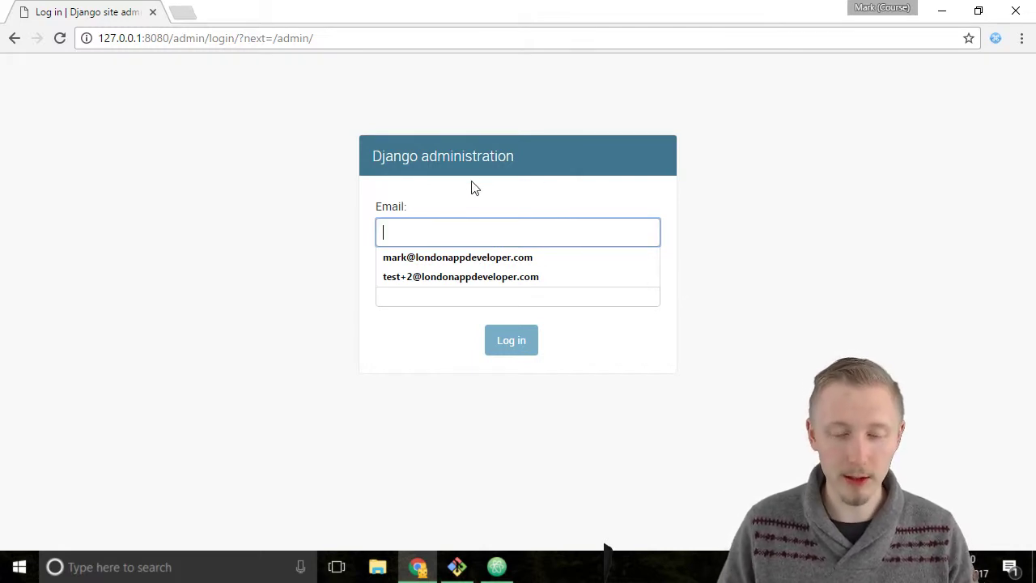
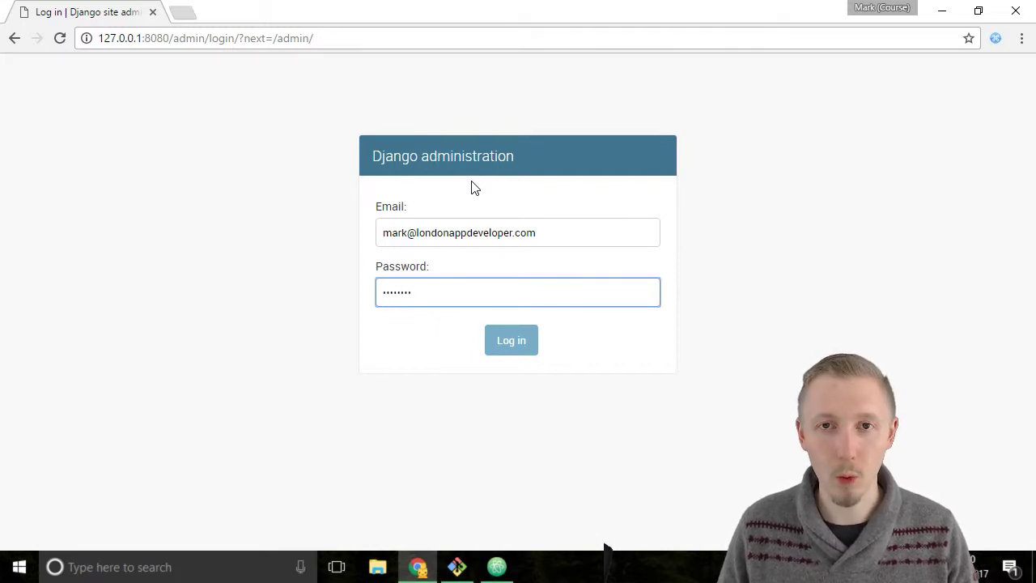
click(511, 339)
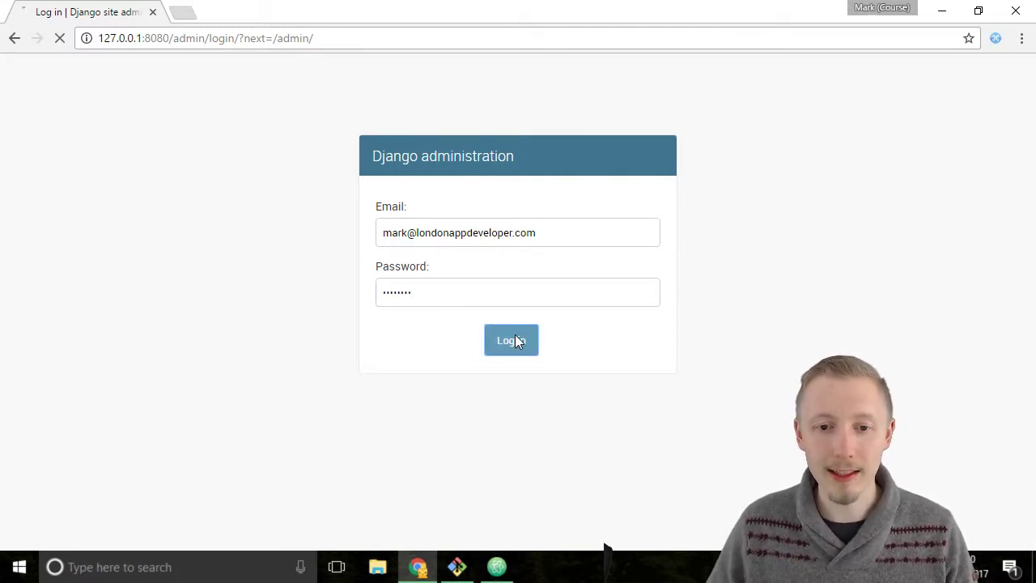
click(510, 340)
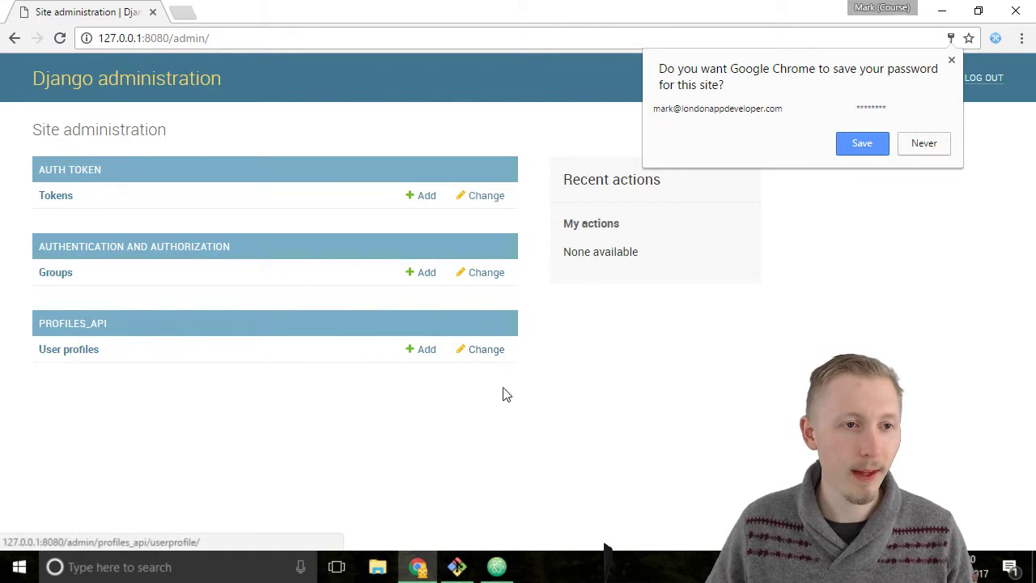
- Dismiss Chrome's offer to save the password
click(923, 143)
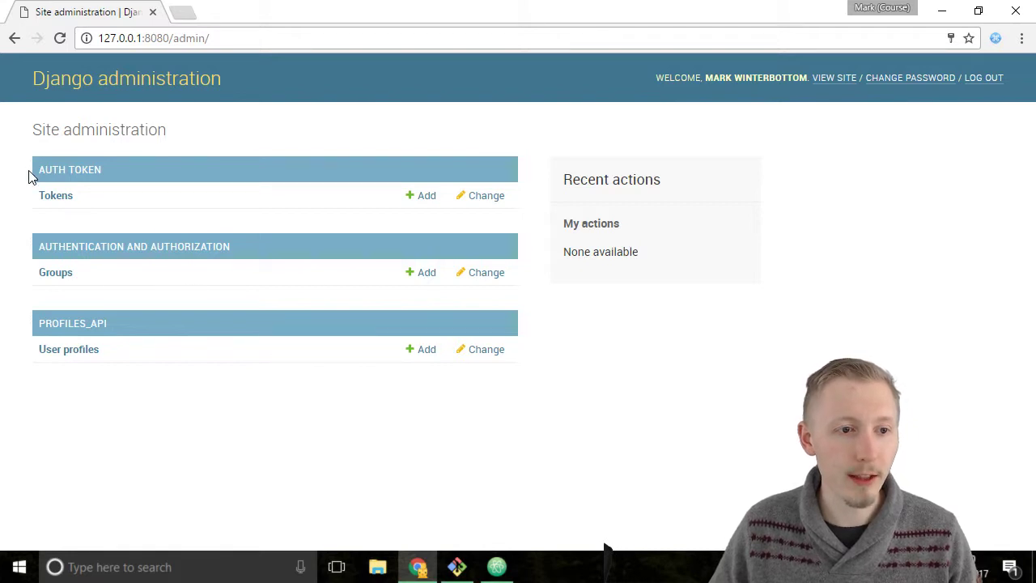
mouse_move(109, 170)
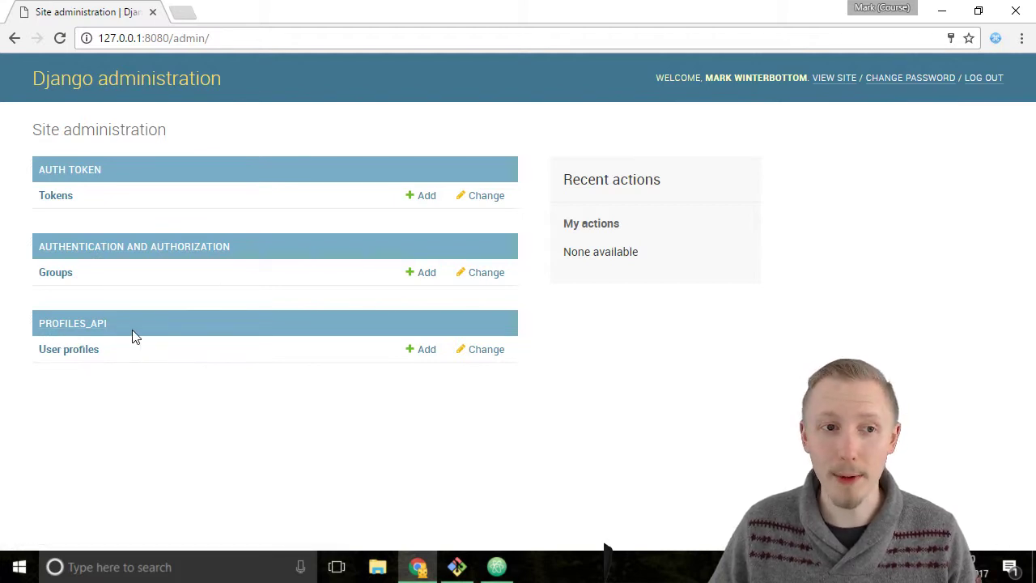
mouse_move(187, 227)
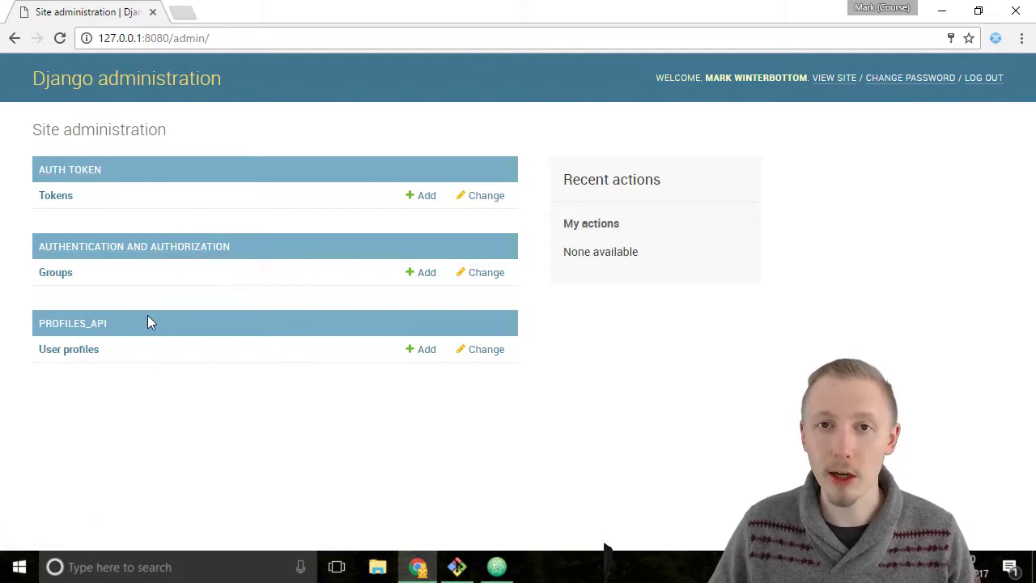
mouse_move(69, 156)
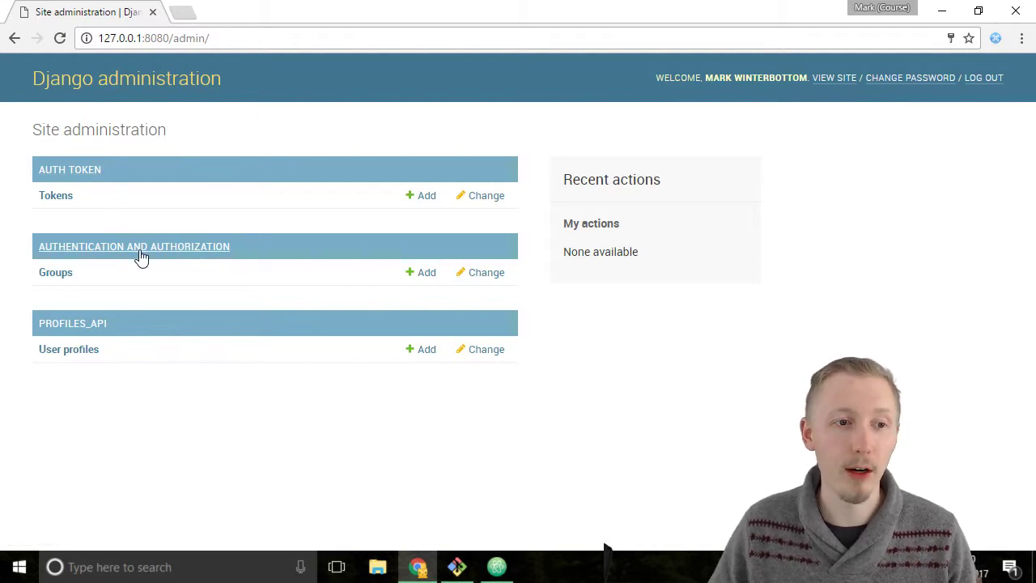
mouse_move(167, 267)
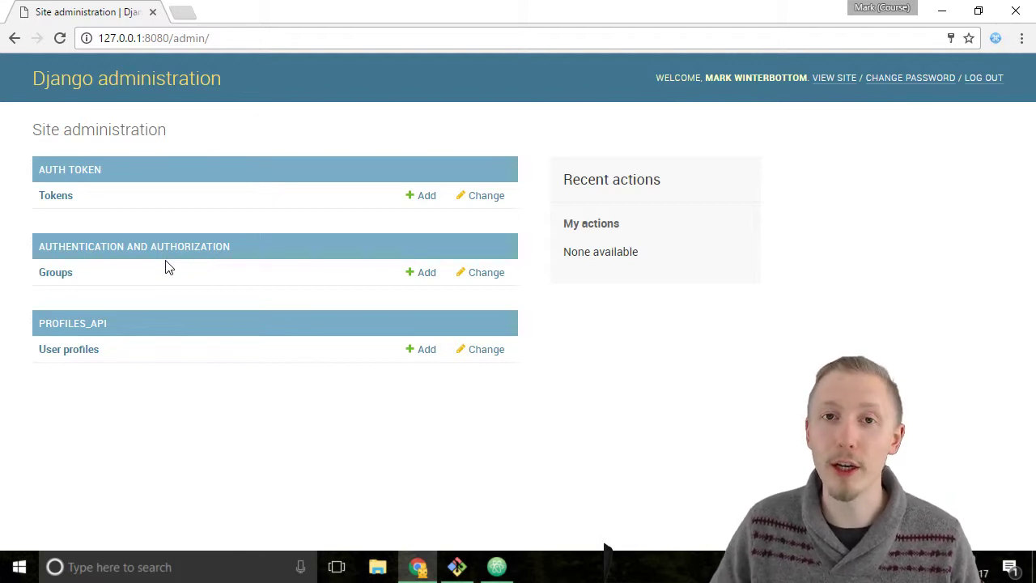
mouse_move(205, 293)
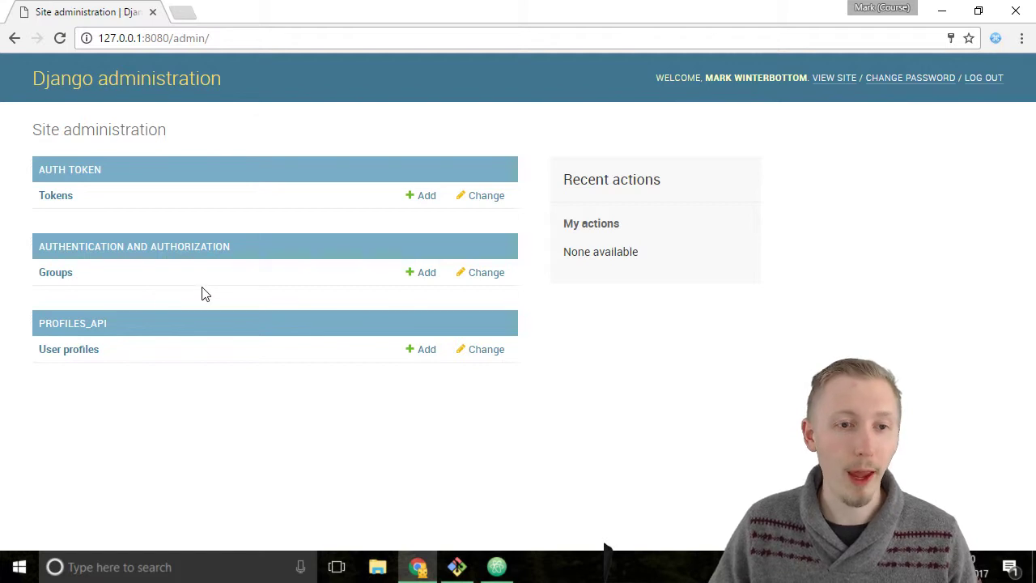
mouse_move(73, 332)
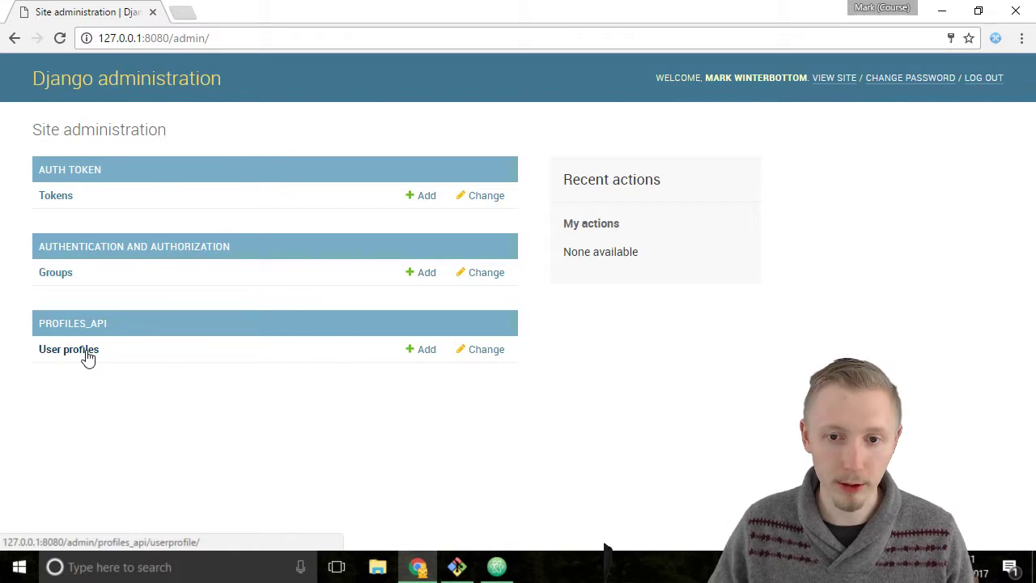
- Open the superuser's entry under User profiles and scroll through its change form
click(69, 349)
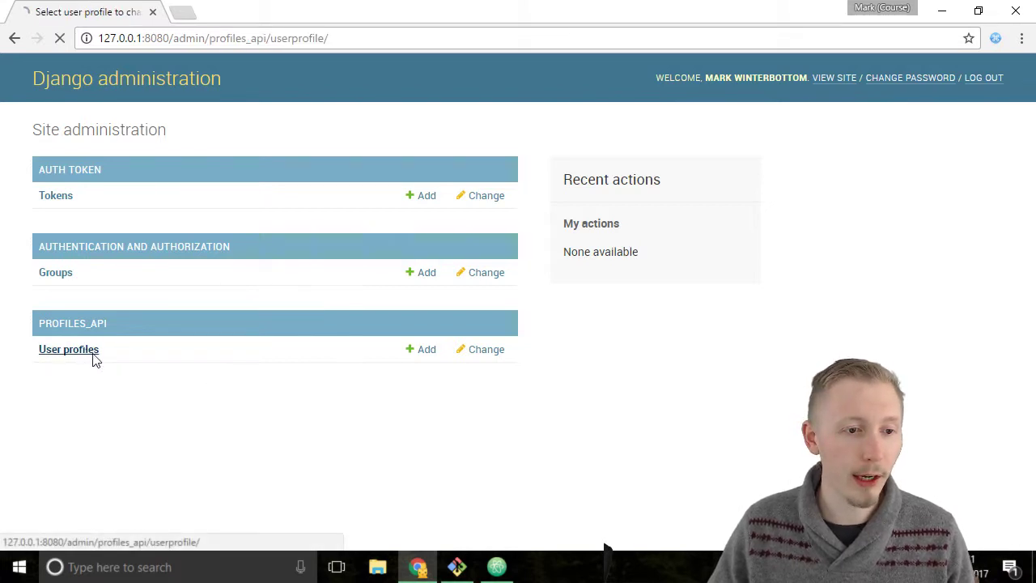
click(68, 349)
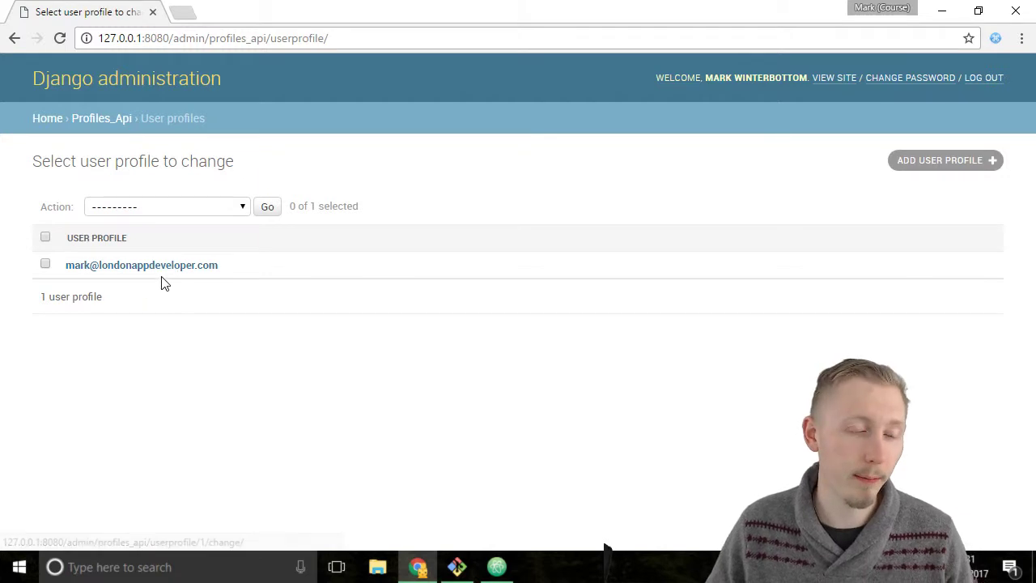
click(141, 264)
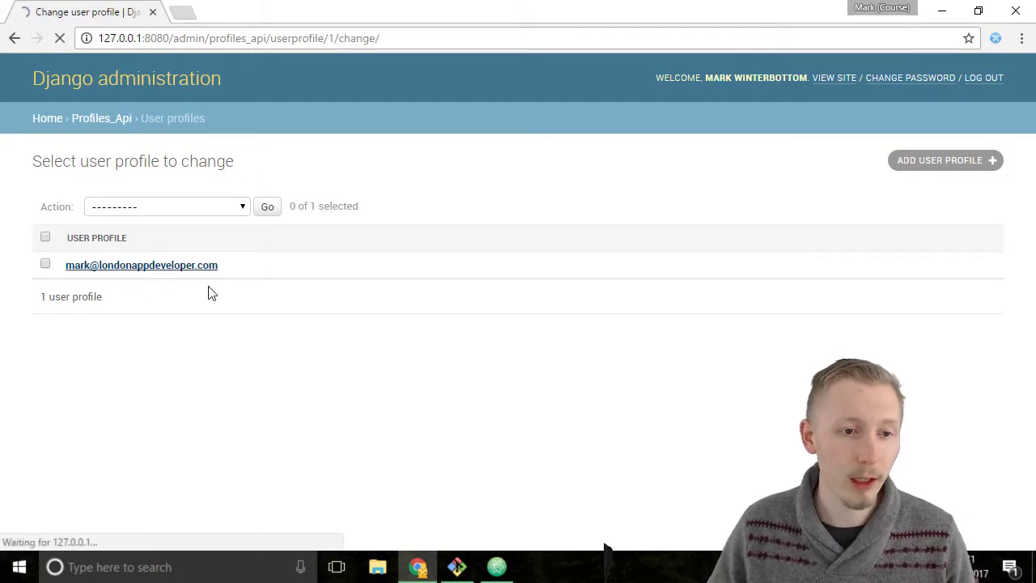
click(142, 265)
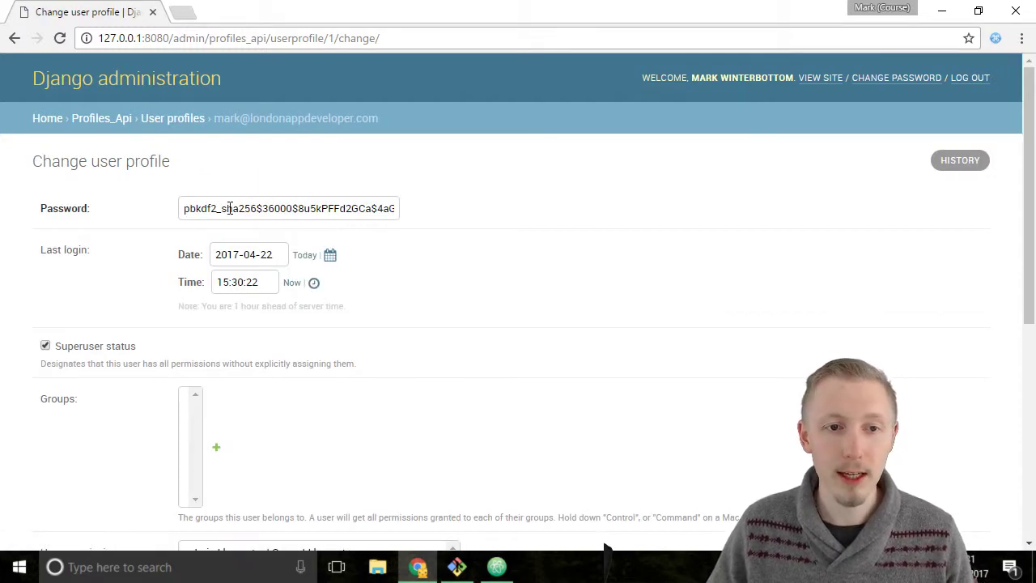
scroll(down, 3)
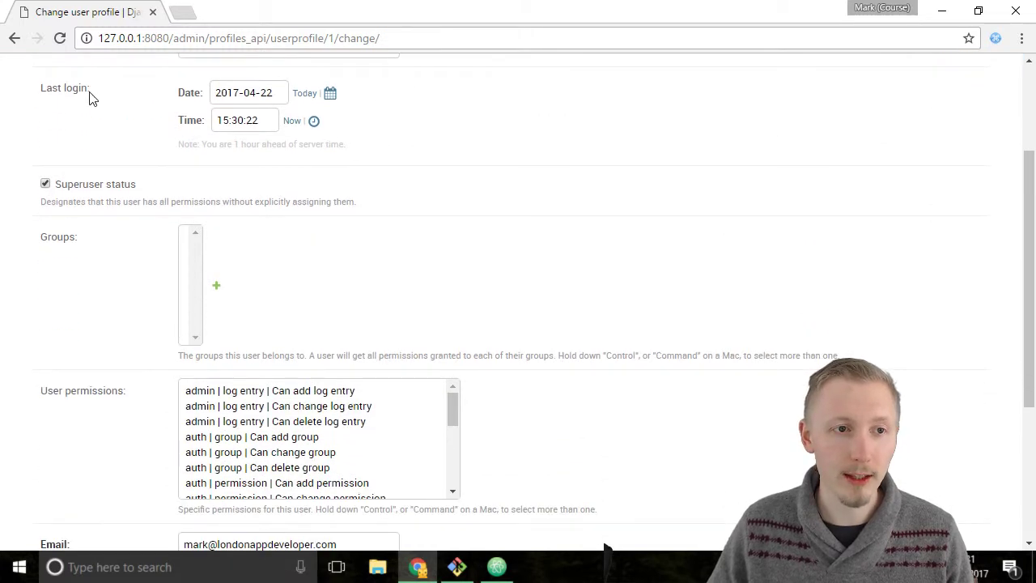
mouse_move(132, 177)
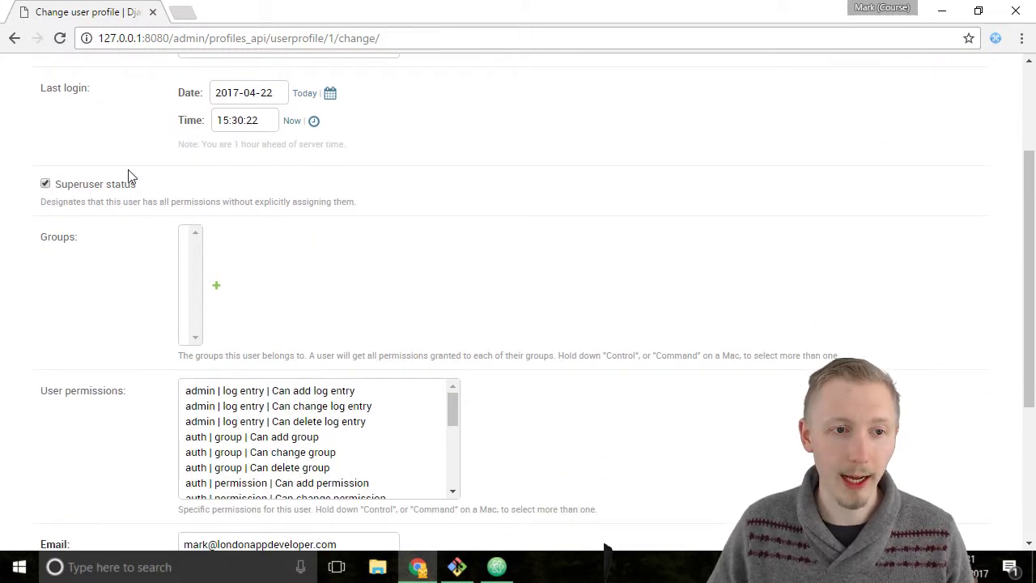
scroll(down, 3)
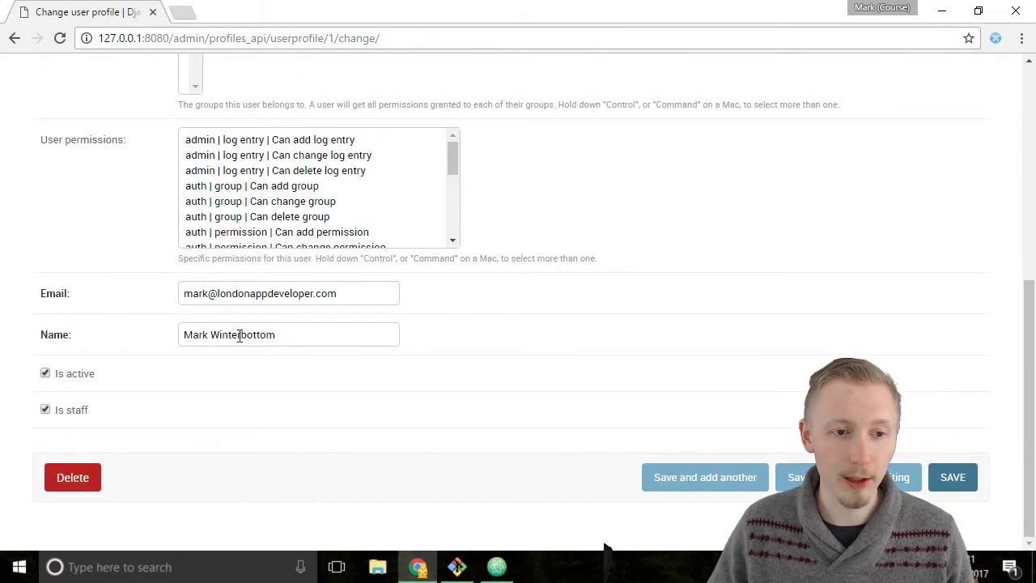
scroll(up, 3)
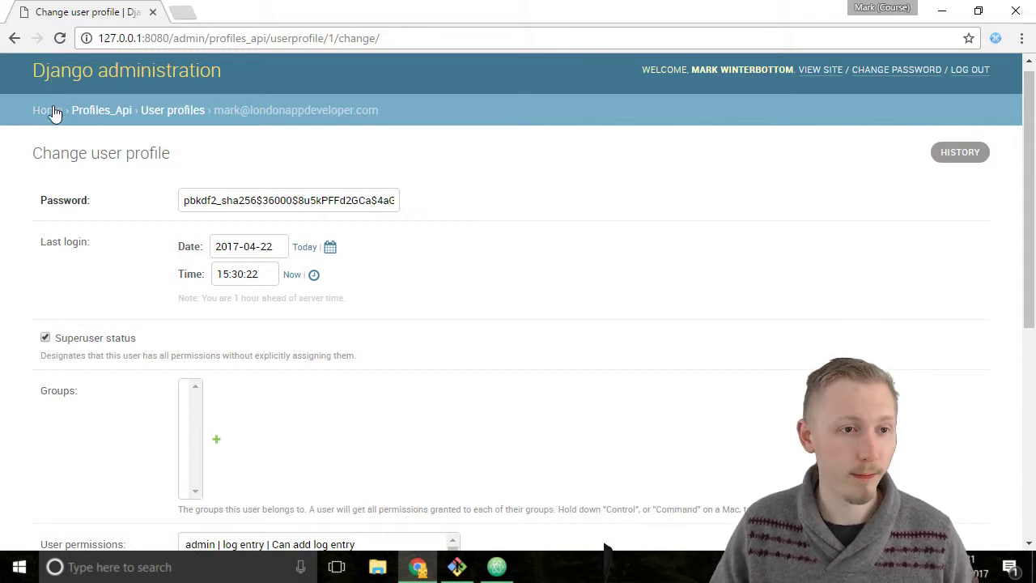
- Return to the Site administration home page via the Home breadcrumb
click(42, 110)
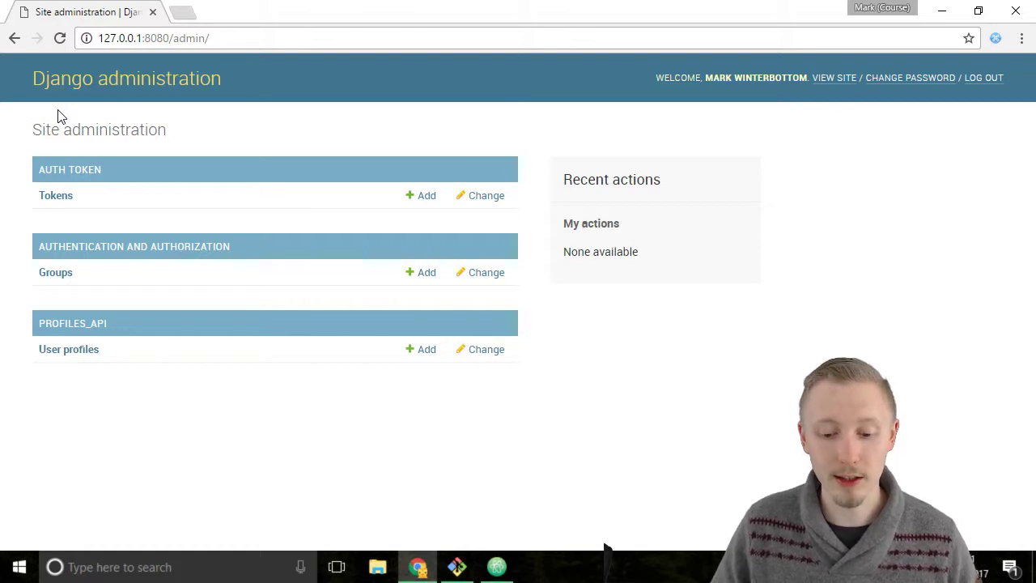
mouse_move(475, 452)
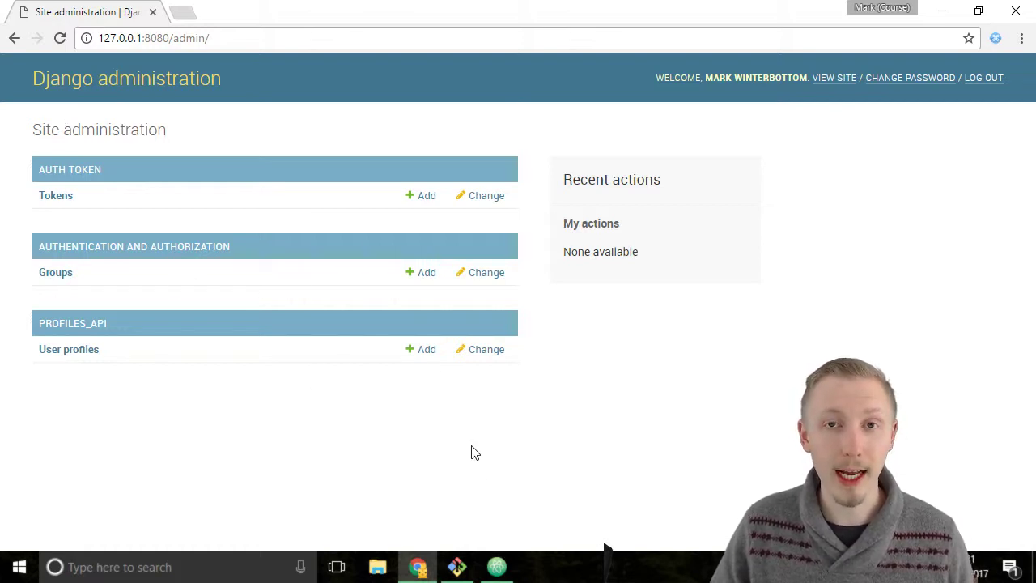
mouse_move(230, 512)
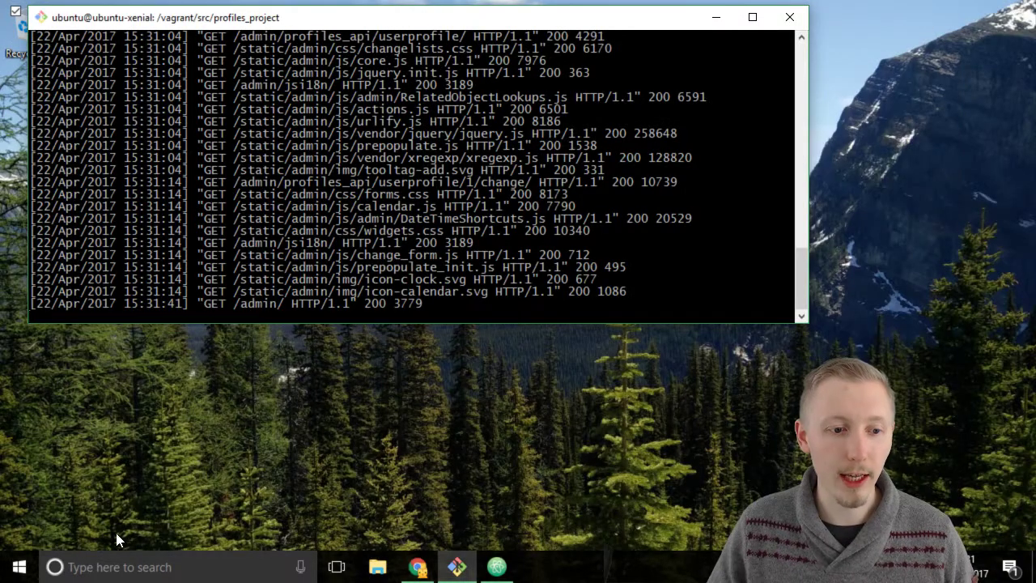
- Launch a new Git Bash terminal and cd into workspace/profiles-rest-api
text(b)
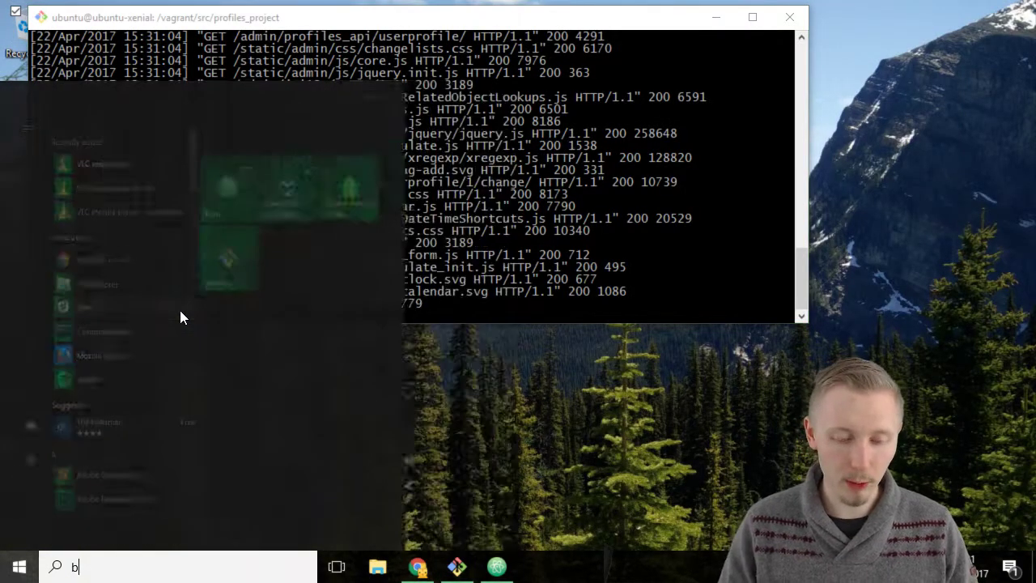
text(it bash)
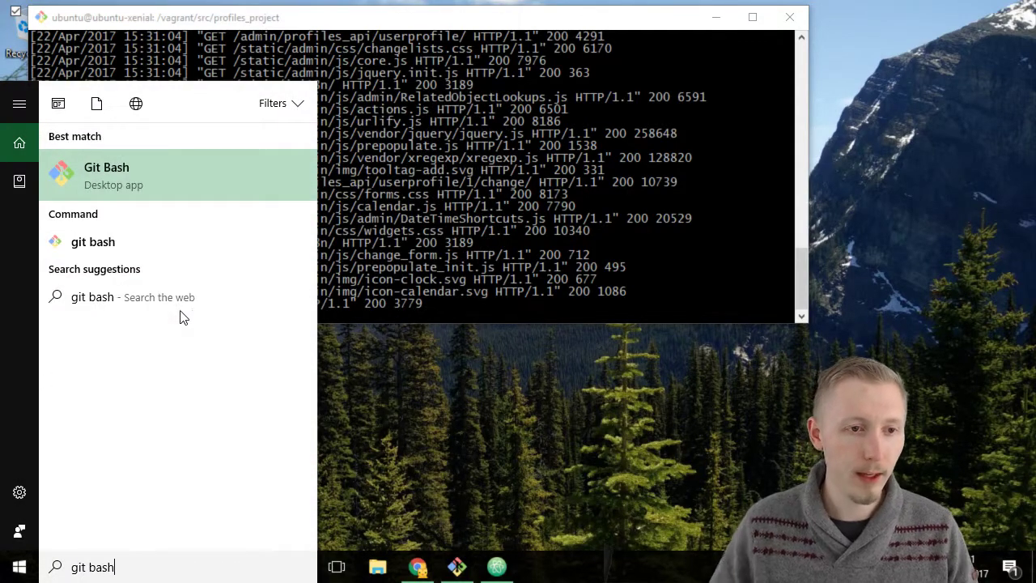
click(106, 175)
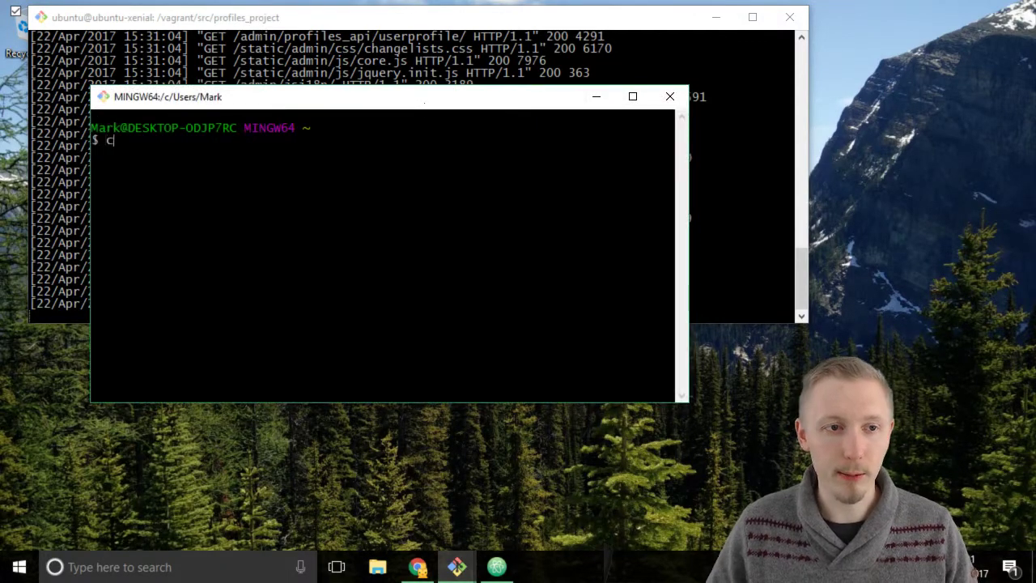
text(d workspace/profiles-rest-api)
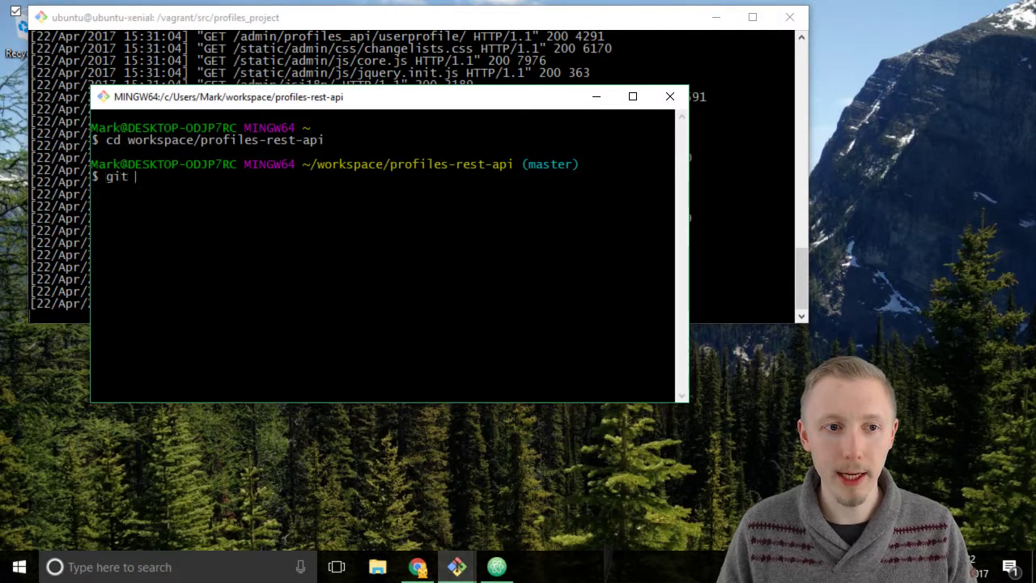
- Stage all files and commit with message "Enabled the Django admin for the user profile model"
text(add .)
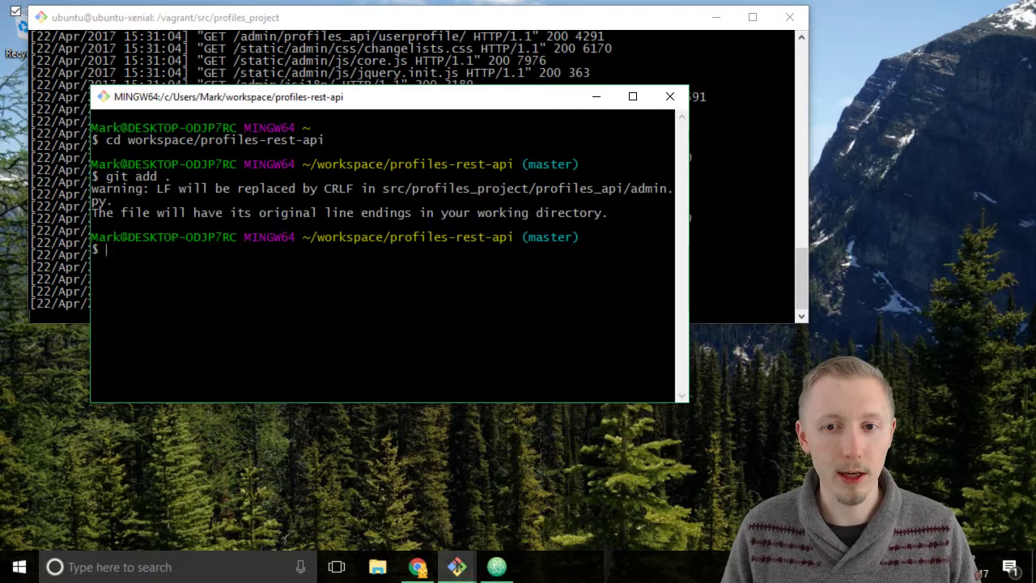
text(git commit)
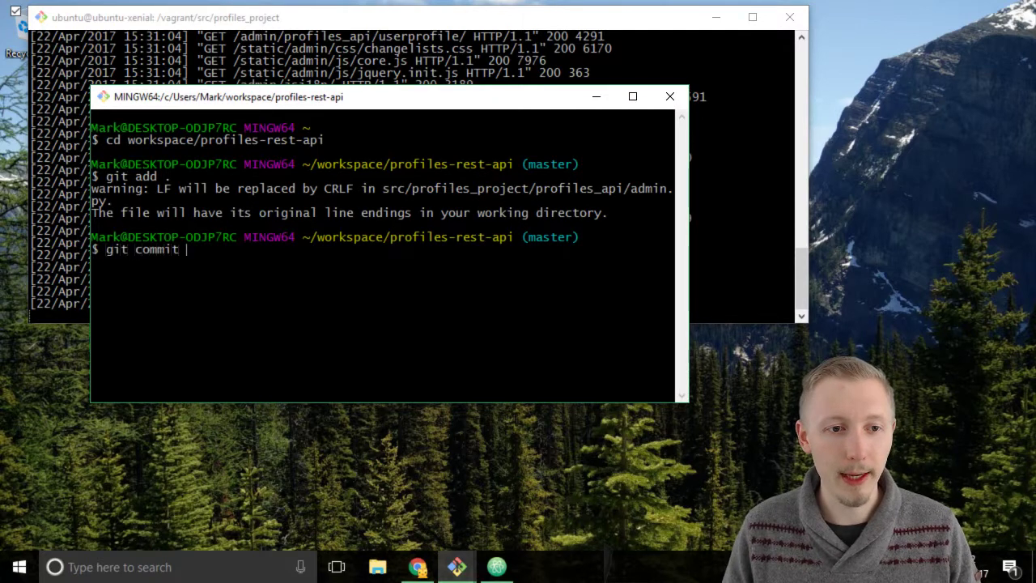
text(-am ")
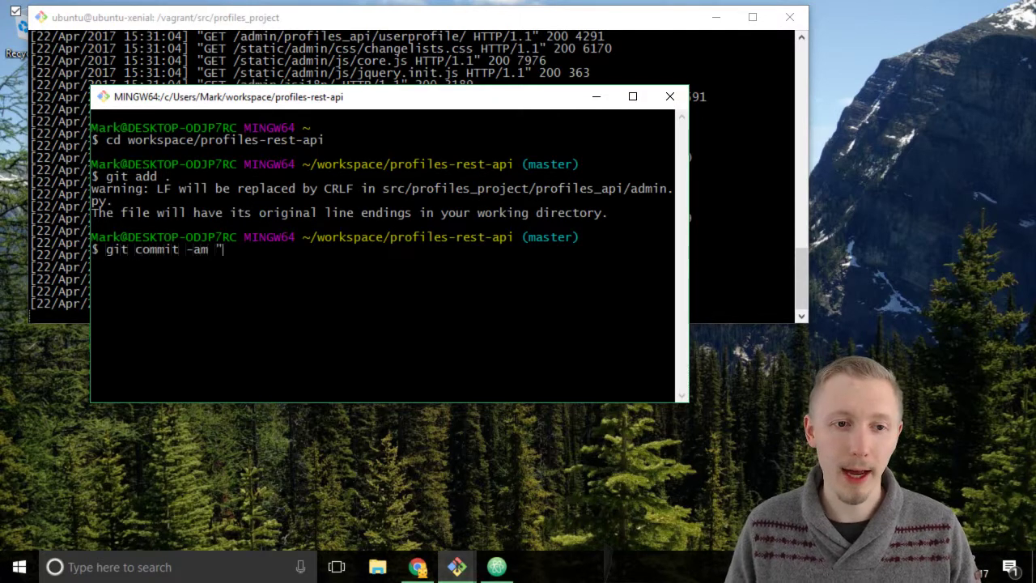
text(Enabled the Django admin for the user)
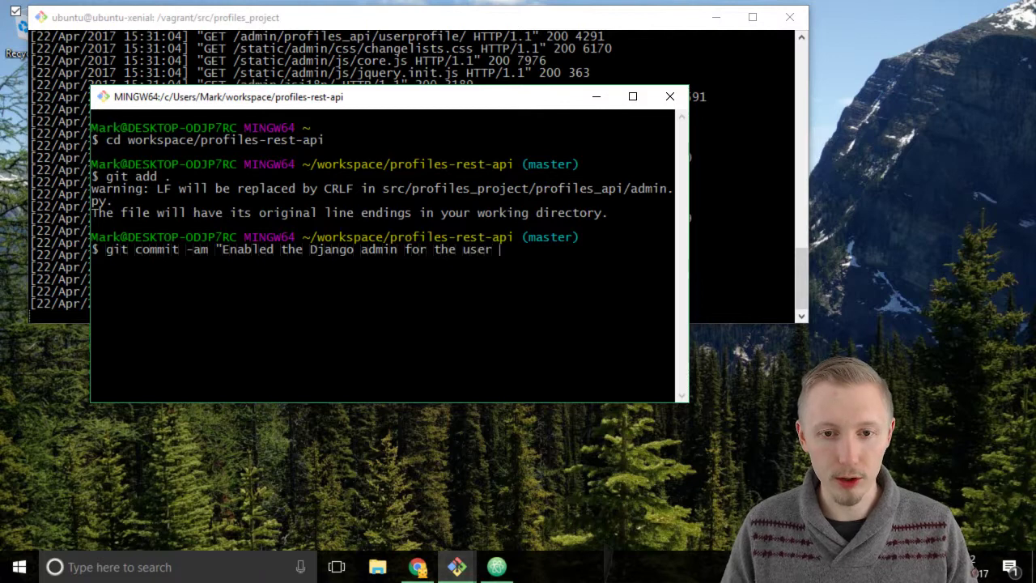
text(profile model")
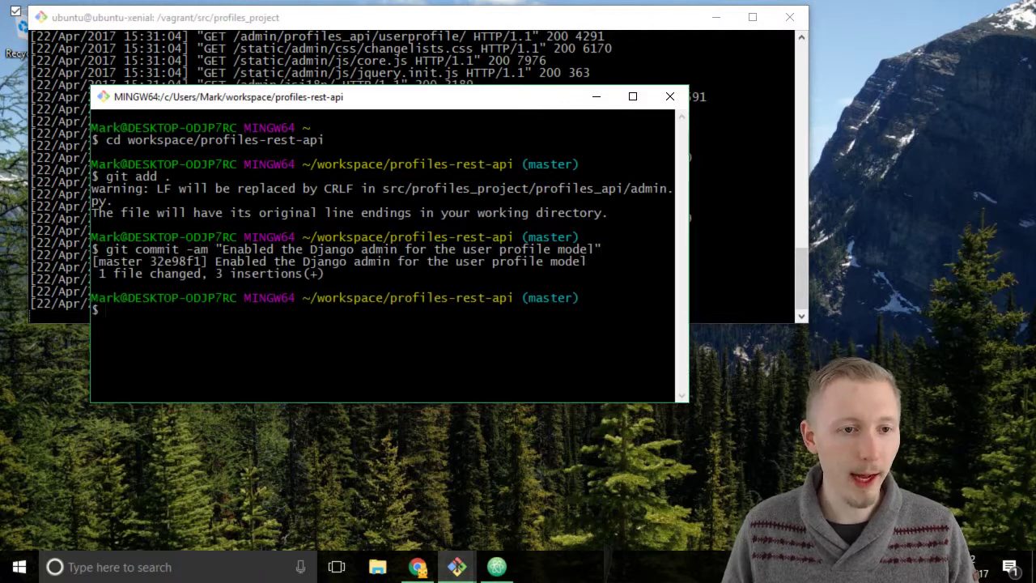
key(enter)
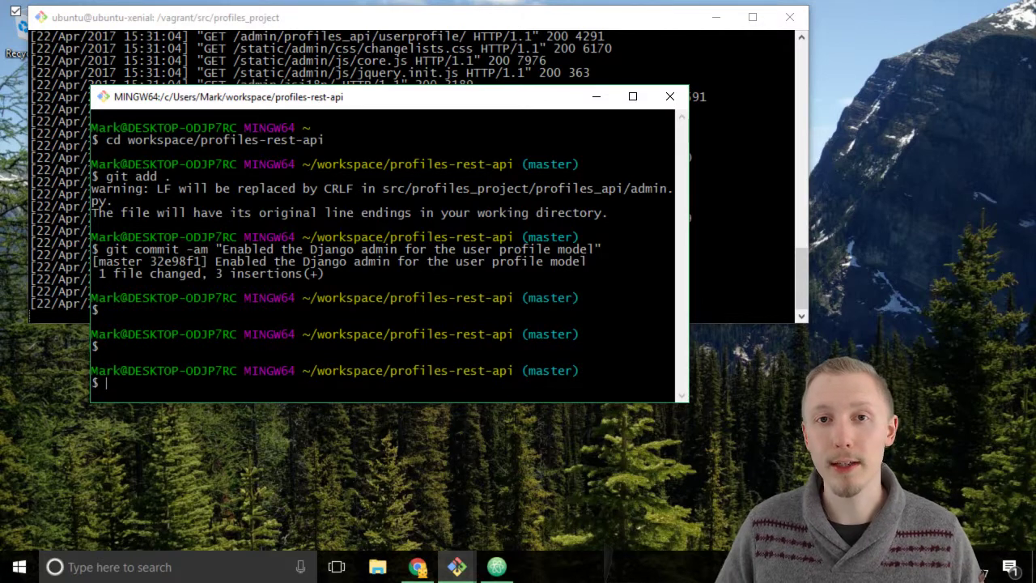